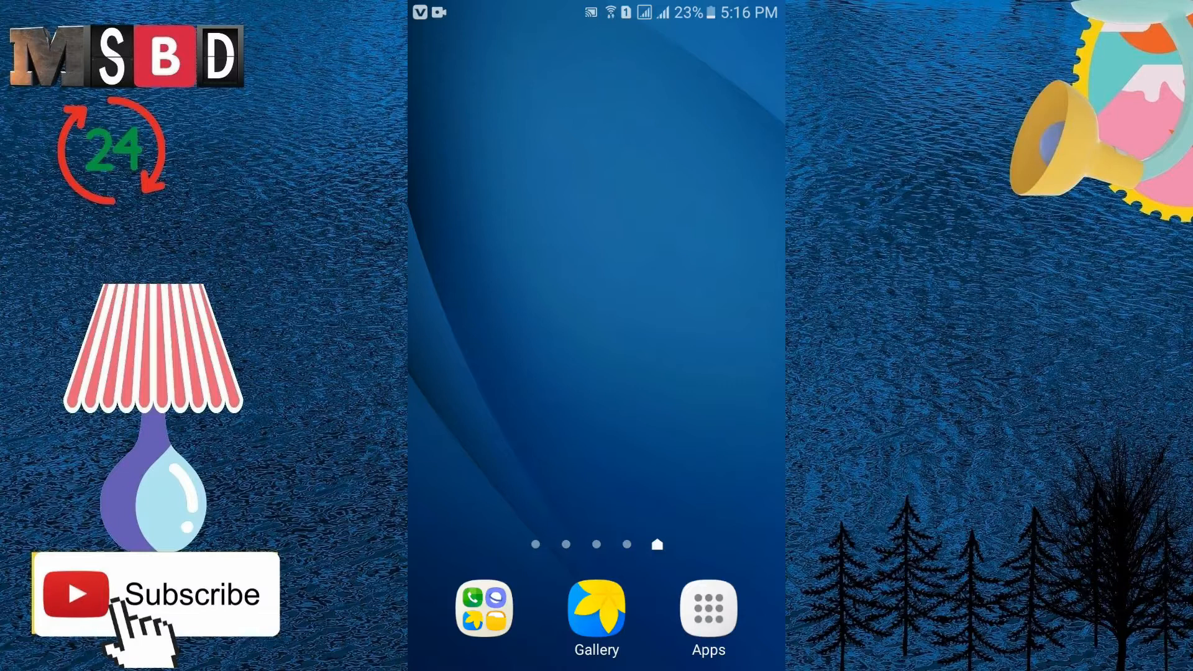
# Step: Show the full list of installed apps from the dock's Apps icon
pyautogui.click(707, 611)
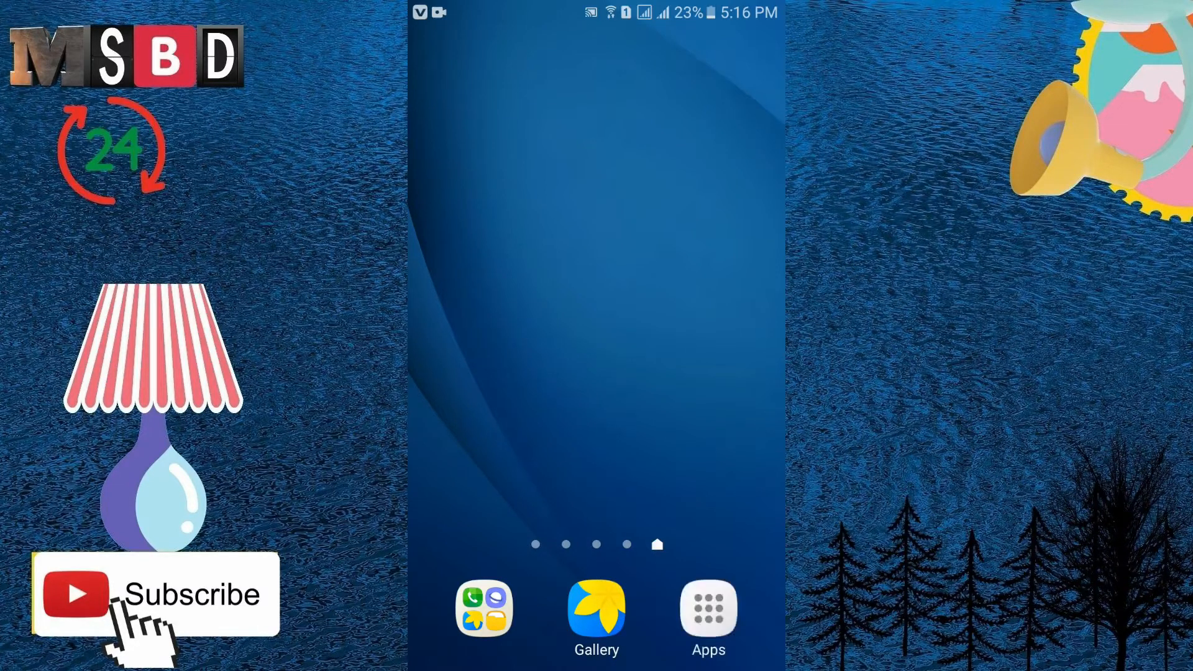
pyautogui.click(706, 609)
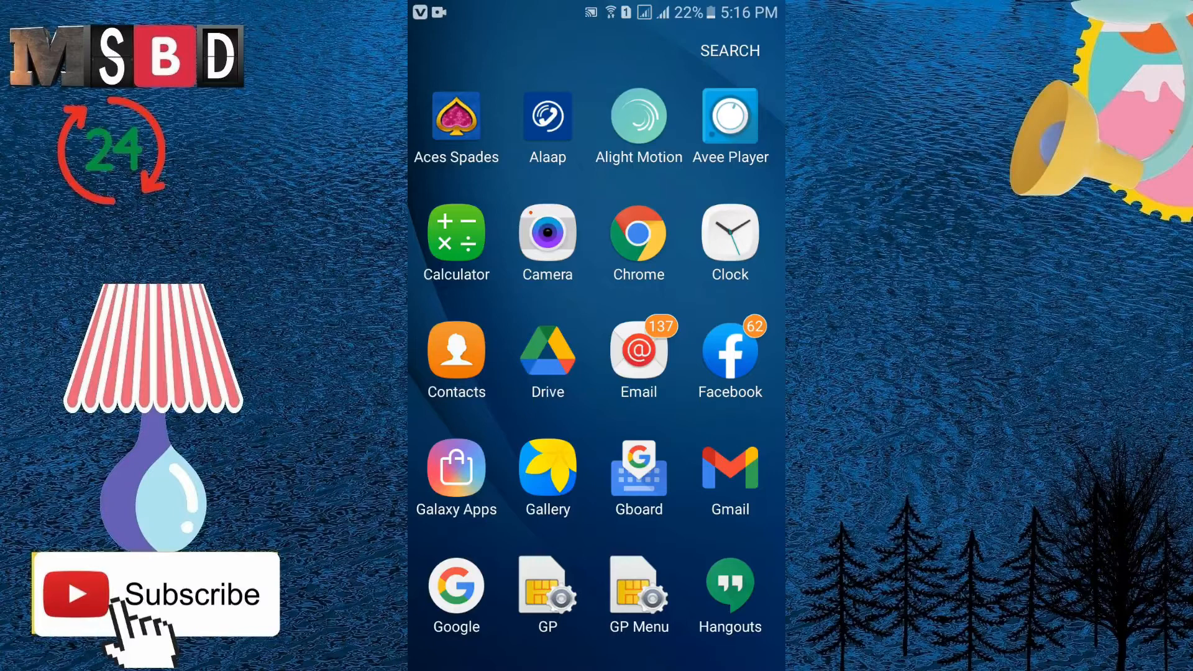
# Step: Launch Alight Motion and create a new empty project
pyautogui.click(639, 118)
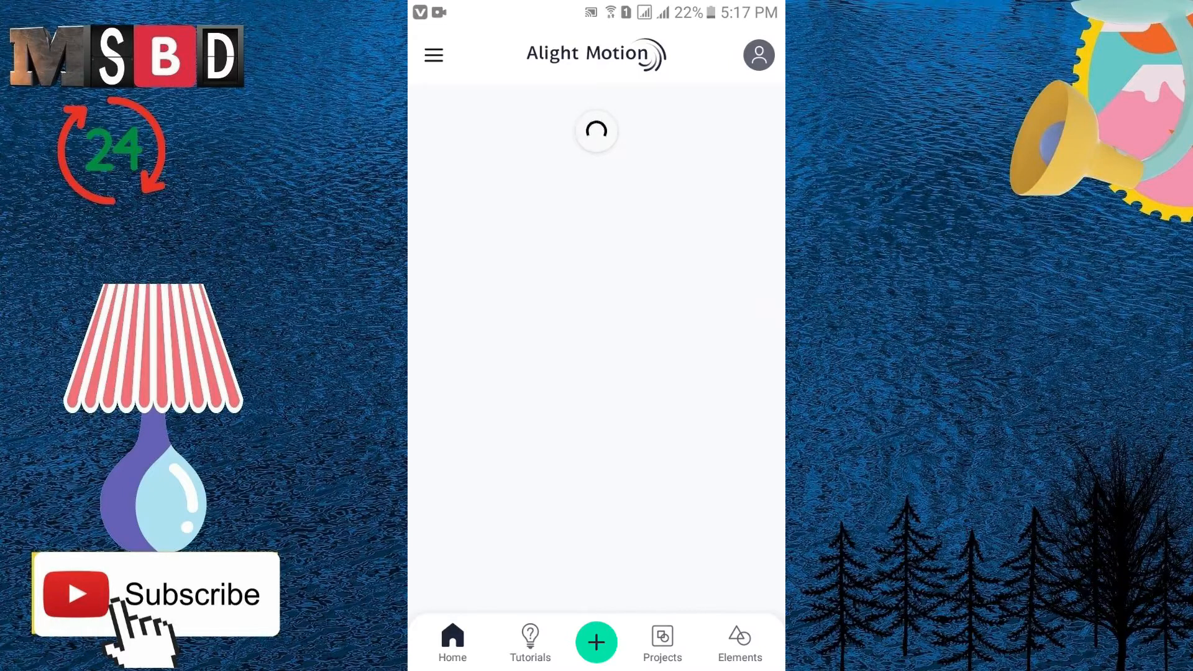
pyautogui.click(595, 641)
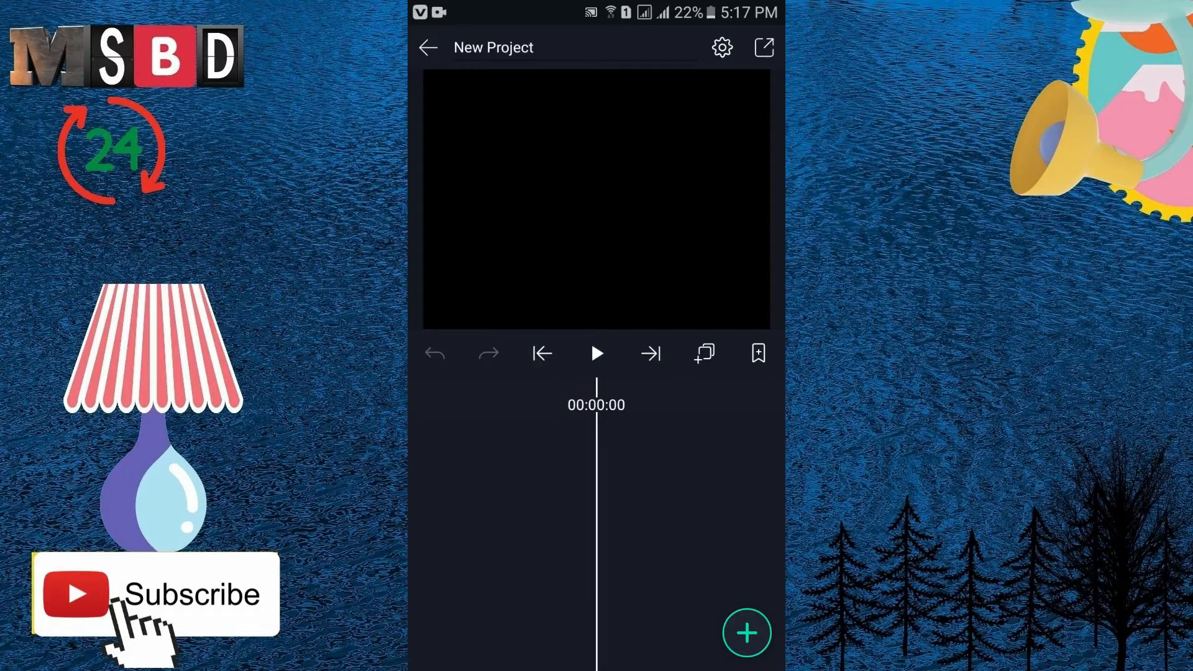
# Step: Add a Text layer from the add-layer choices
pyautogui.click(747, 632)
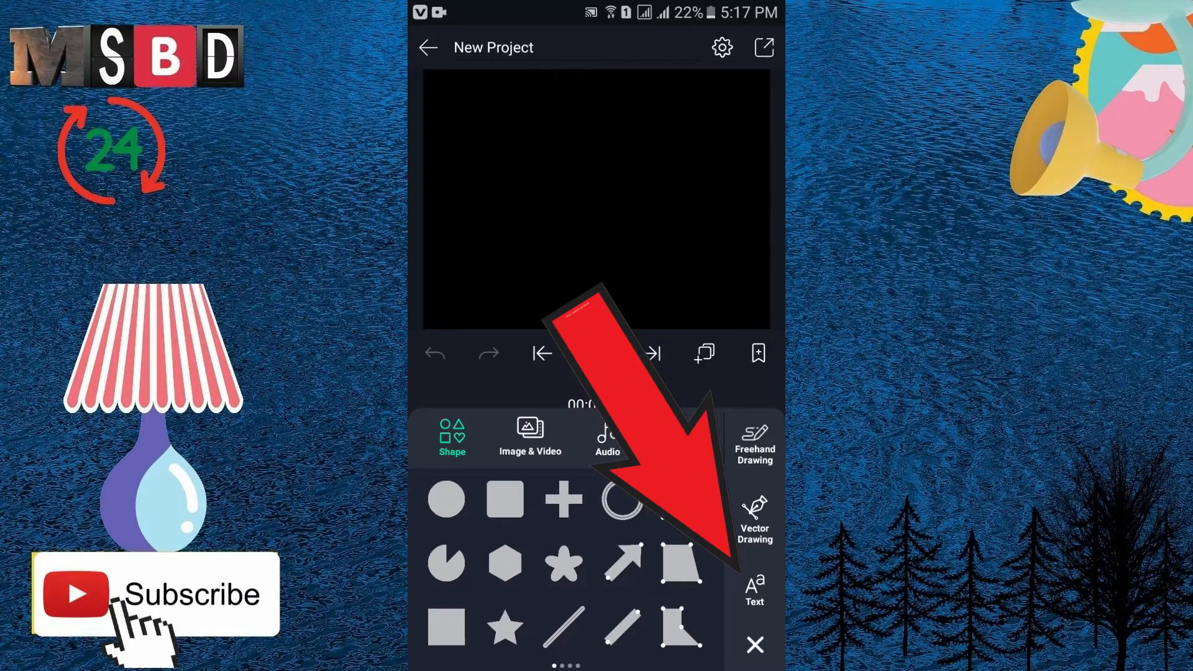
pyautogui.click(752, 589)
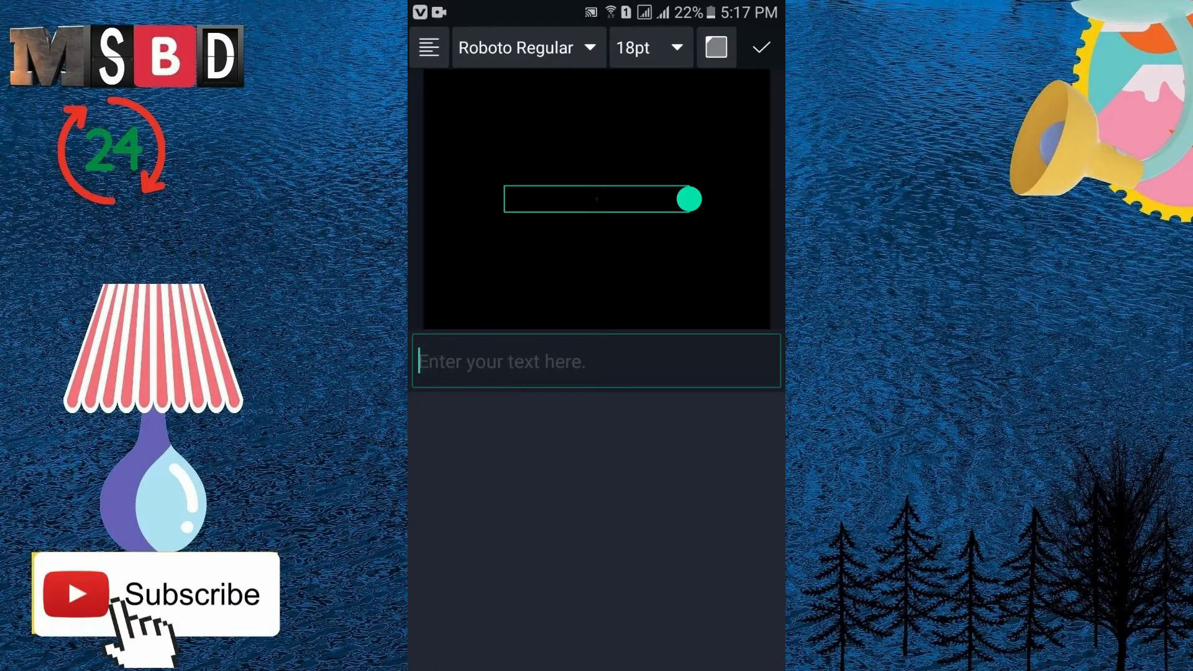
# Step: Enter NISH at 64pt, make its fill fully transparent and confirm the layer
pyautogui.click(595, 361)
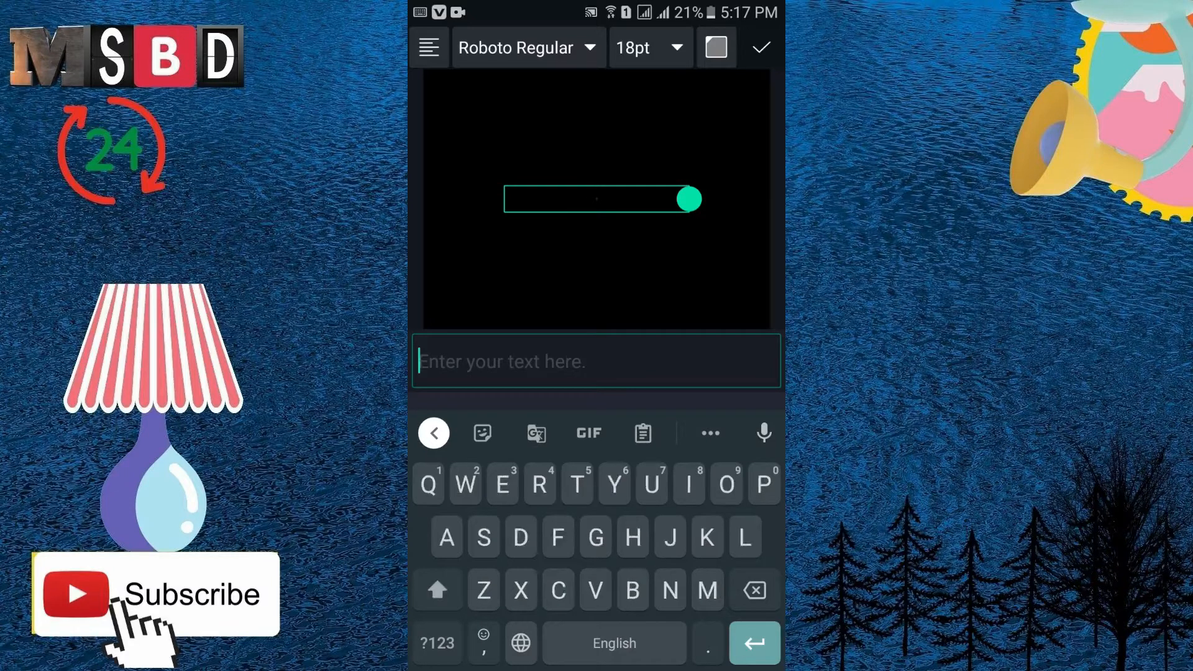
pyautogui.write('NISH')
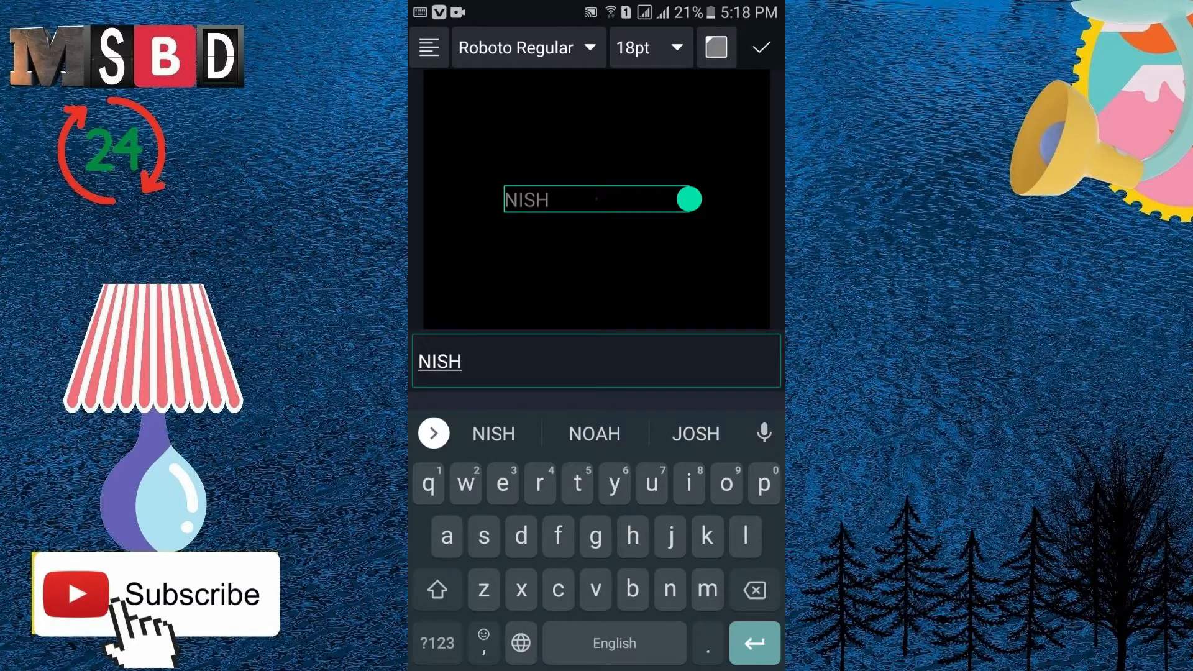
pyautogui.click(650, 47)
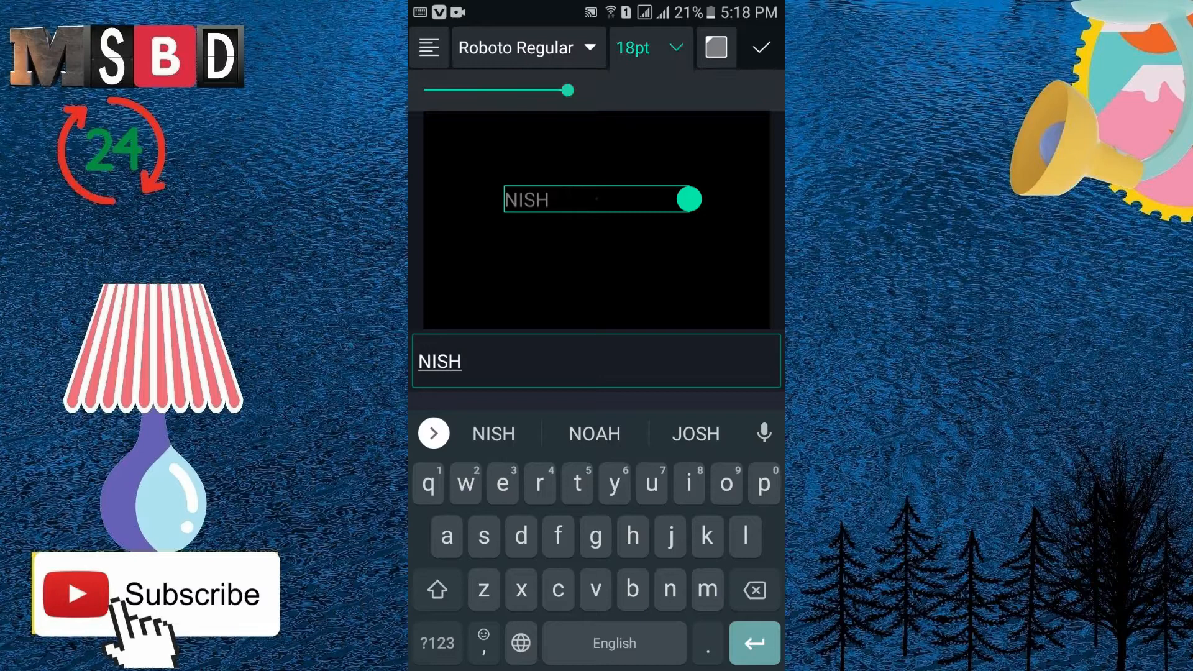
pyautogui.moveTo(566, 90); pyautogui.dragTo(710, 90)
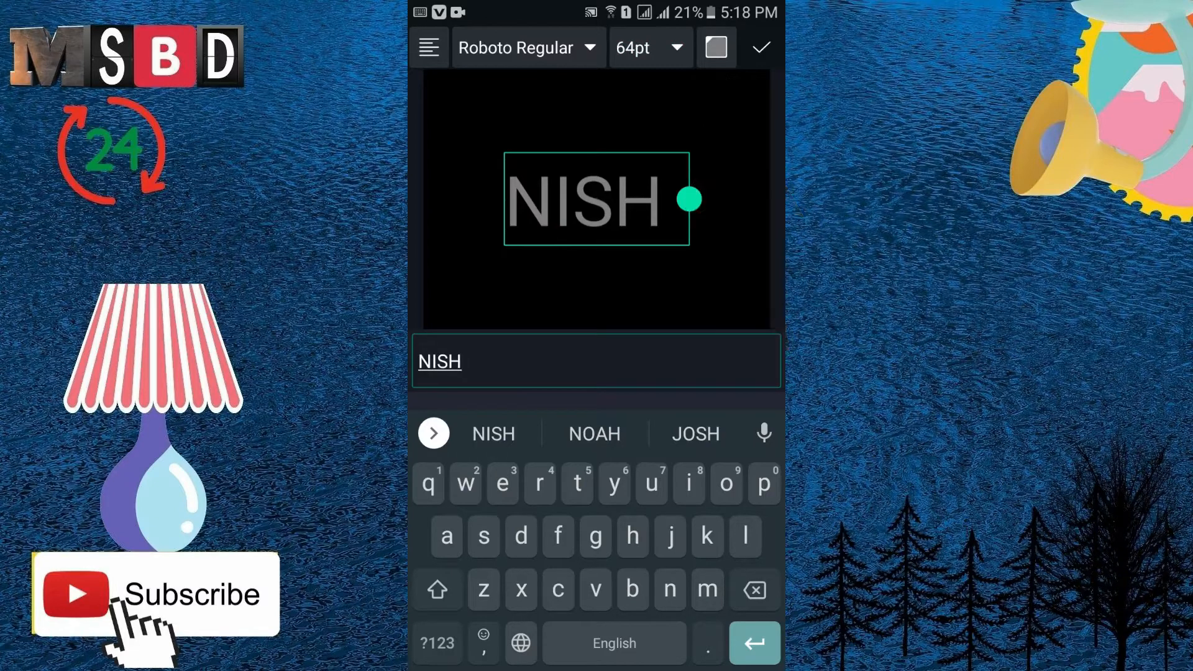
pyautogui.click(715, 47)
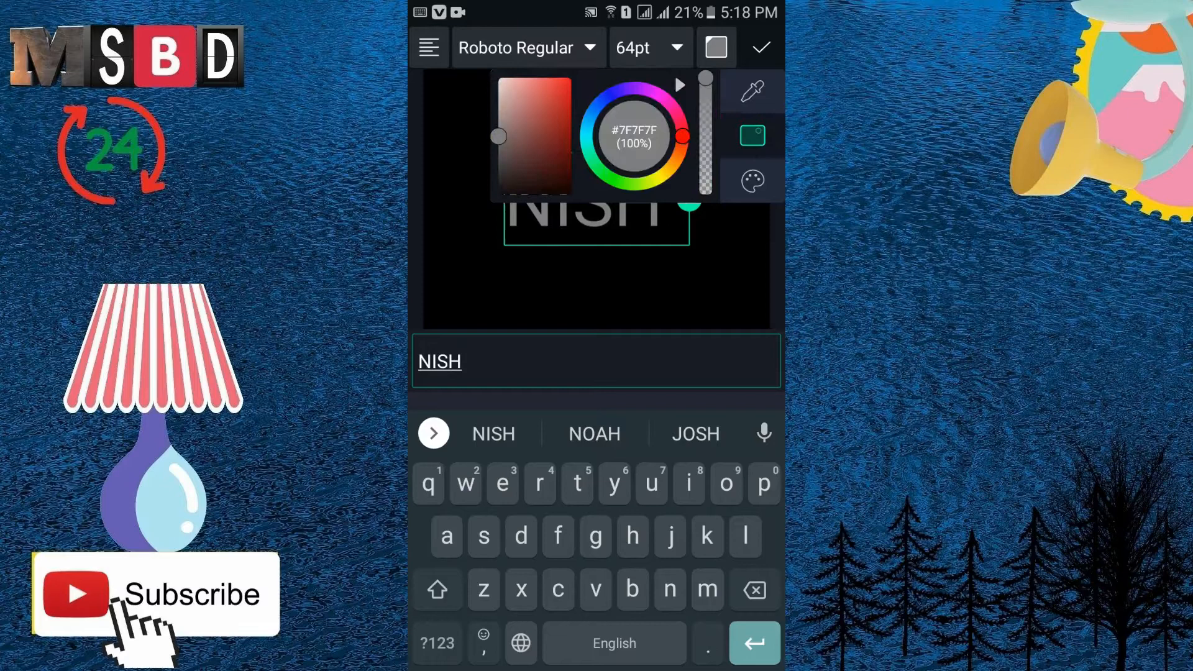
pyautogui.moveTo(701, 84); pyautogui.dragTo(701, 194)
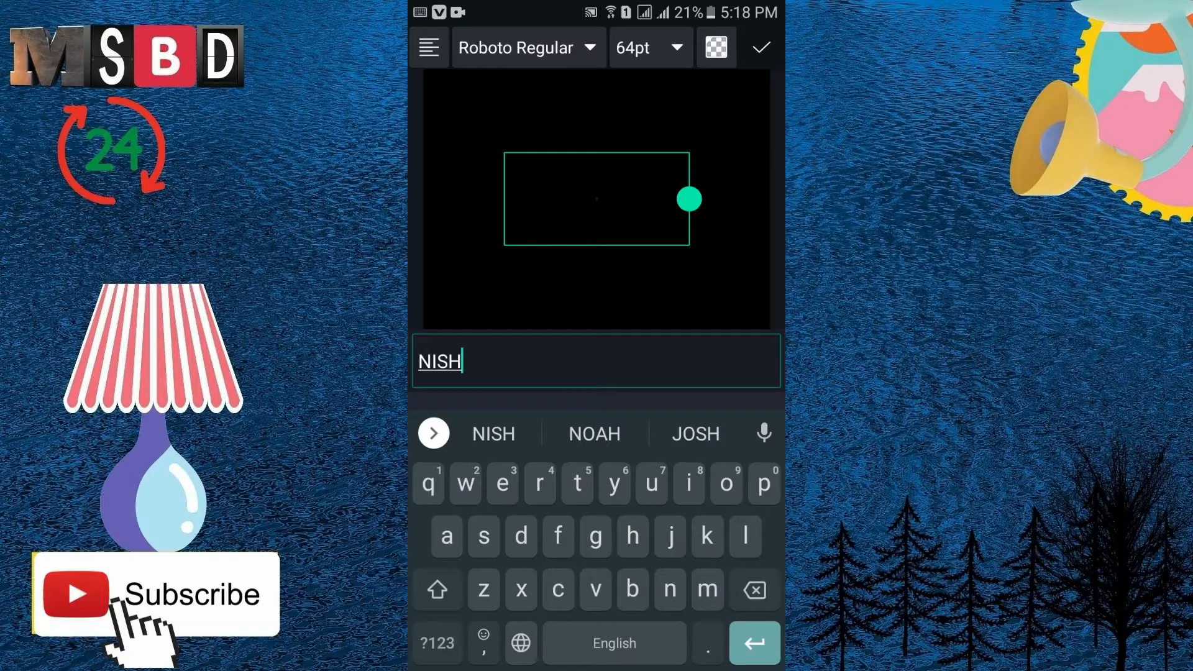
pyautogui.click(759, 47)
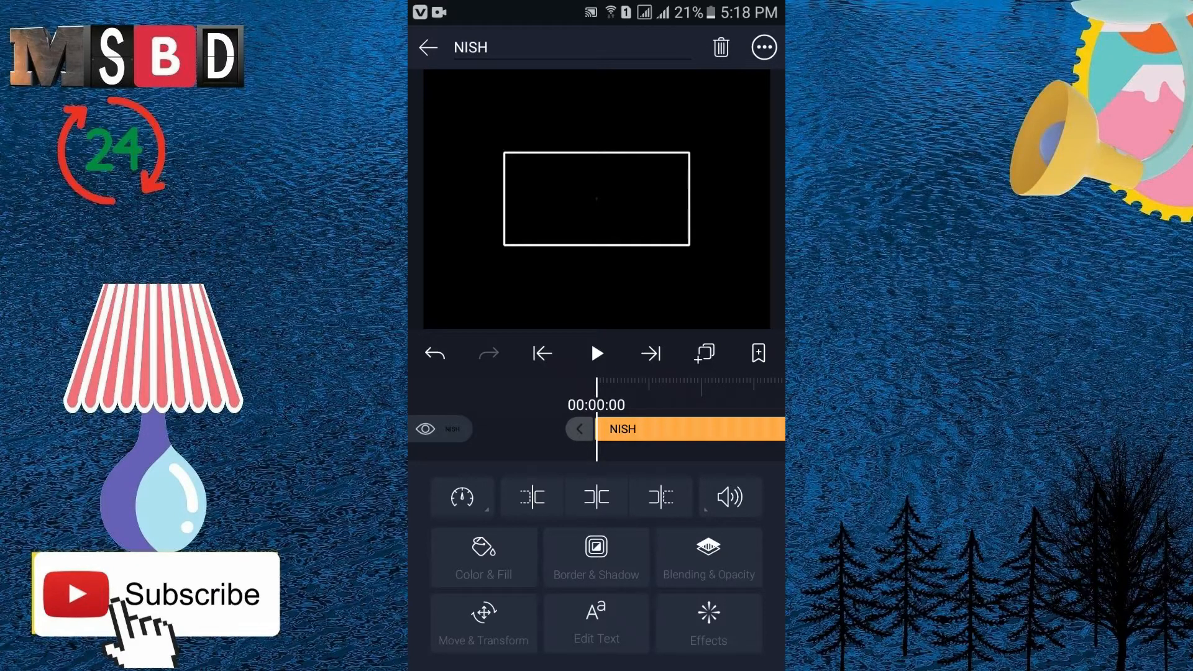
# Step: Enable a white stroke outline on NISH and thin it to width 4.0
pyautogui.click(595, 555)
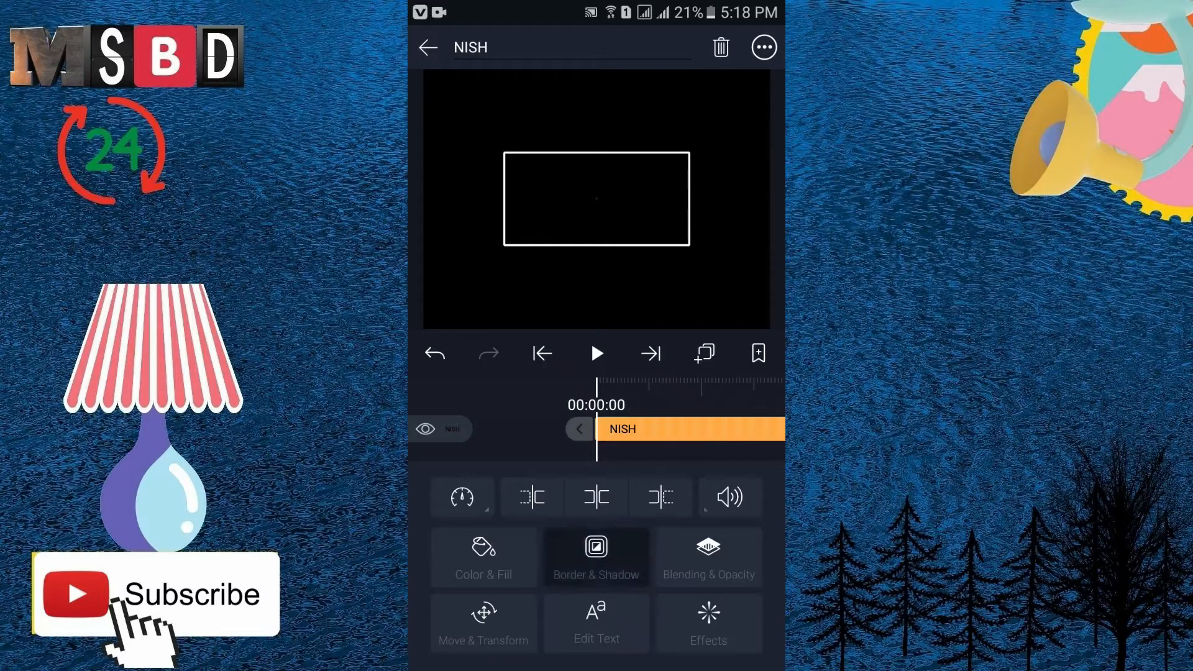
pyautogui.click(596, 548)
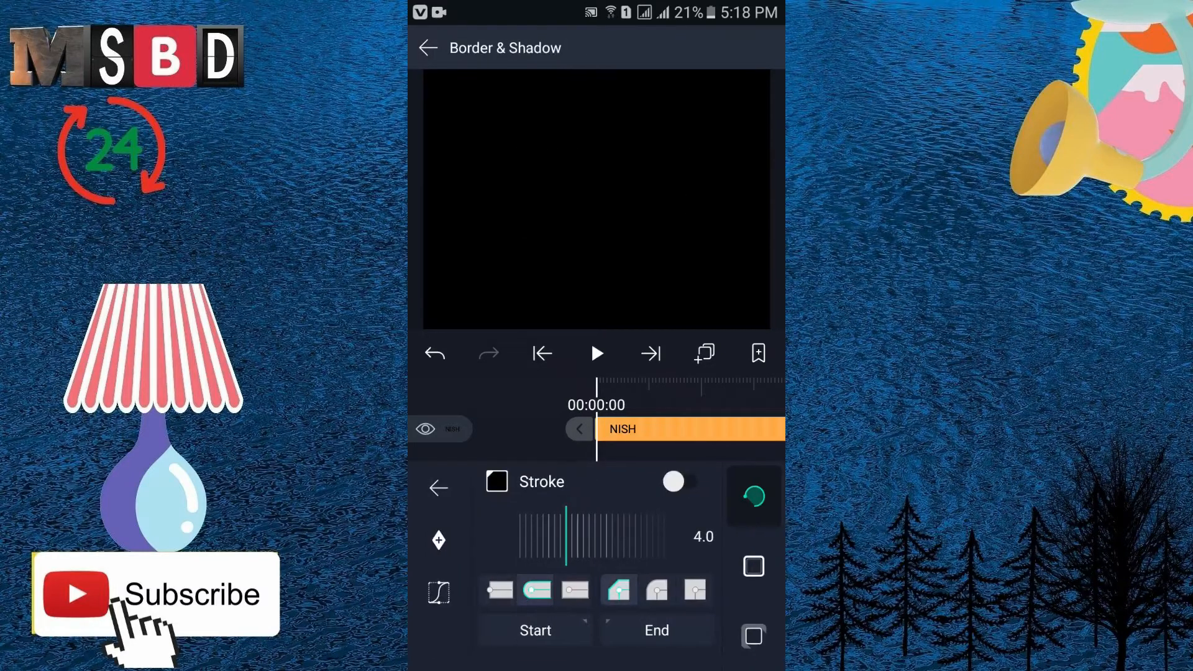
pyautogui.click(672, 482)
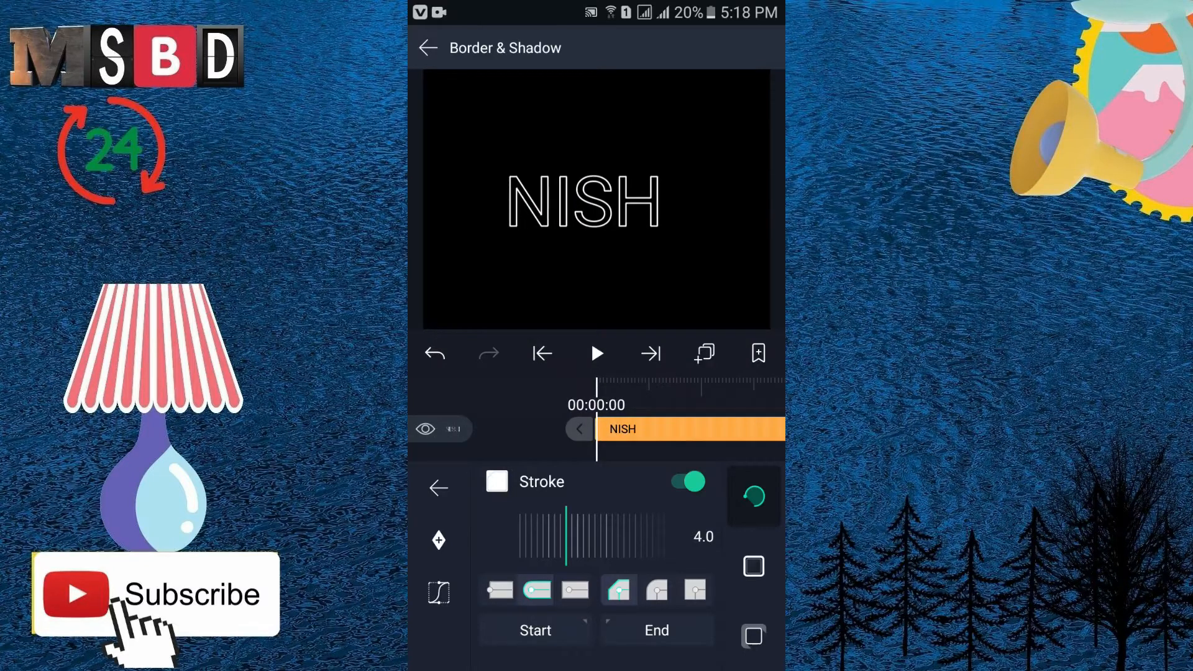
pyautogui.moveTo(566, 541); pyautogui.dragTo(582, 540)
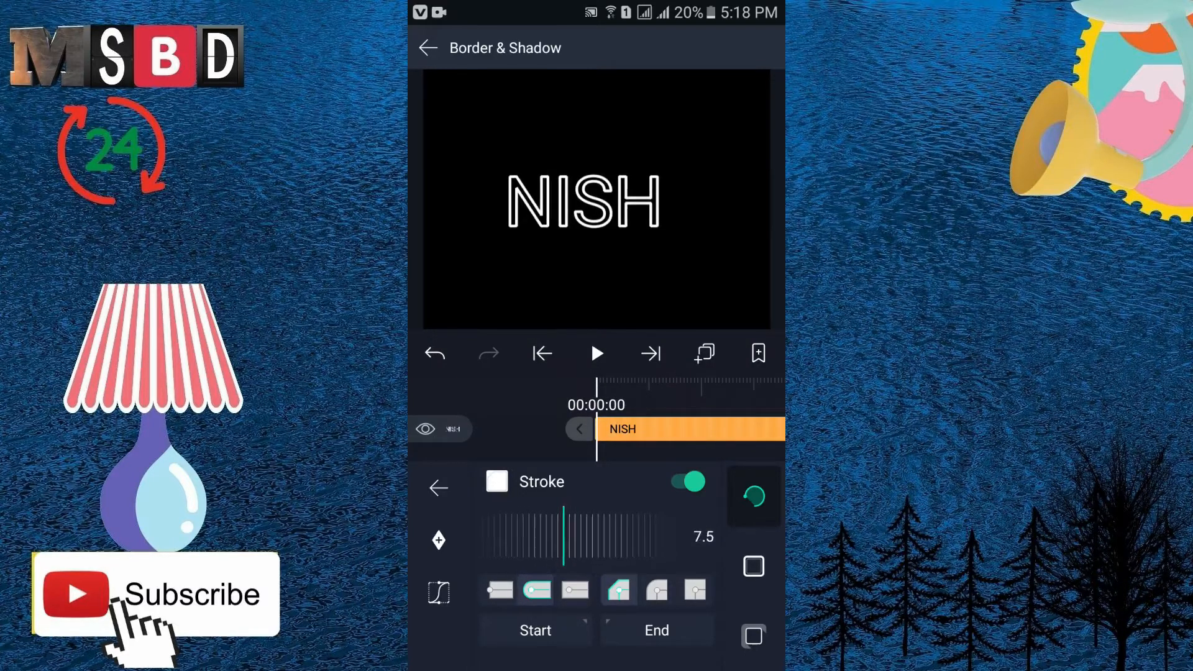
pyautogui.moveTo(581, 536); pyautogui.dragTo(569, 536)
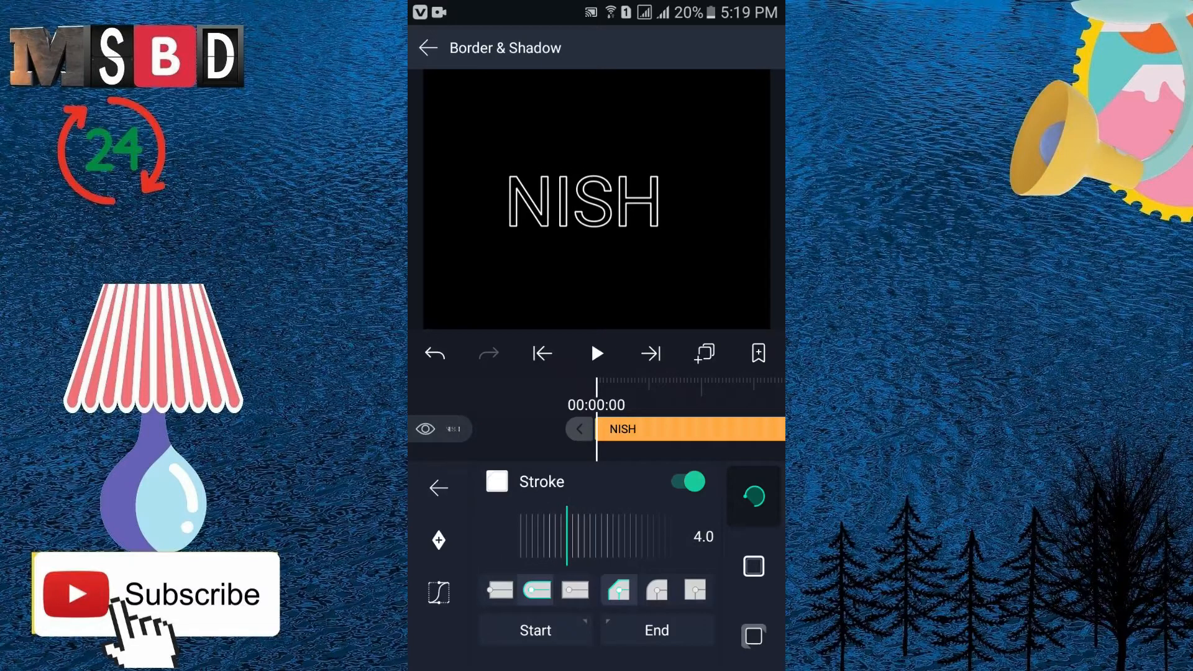
pyautogui.moveTo(594, 534); pyautogui.dragTo(566, 534)
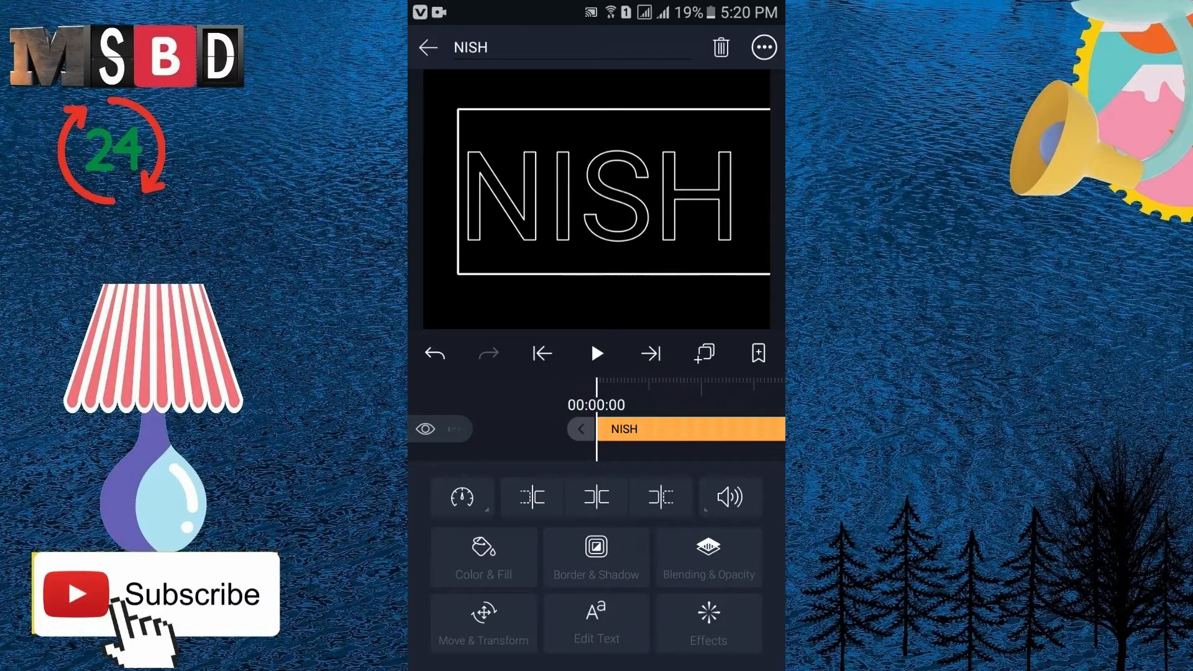
# Step: Add the Drawing Progress effect to NISH, keyframing and adjusting its End amount
pyautogui.click(707, 622)
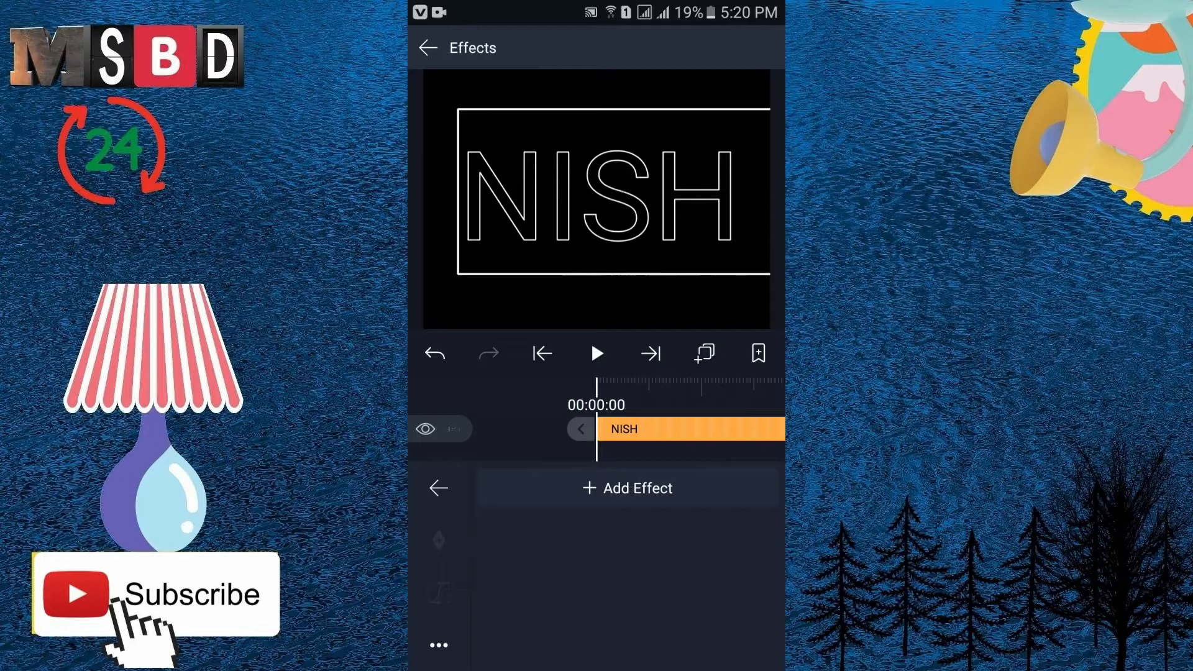
pyautogui.click(628, 487)
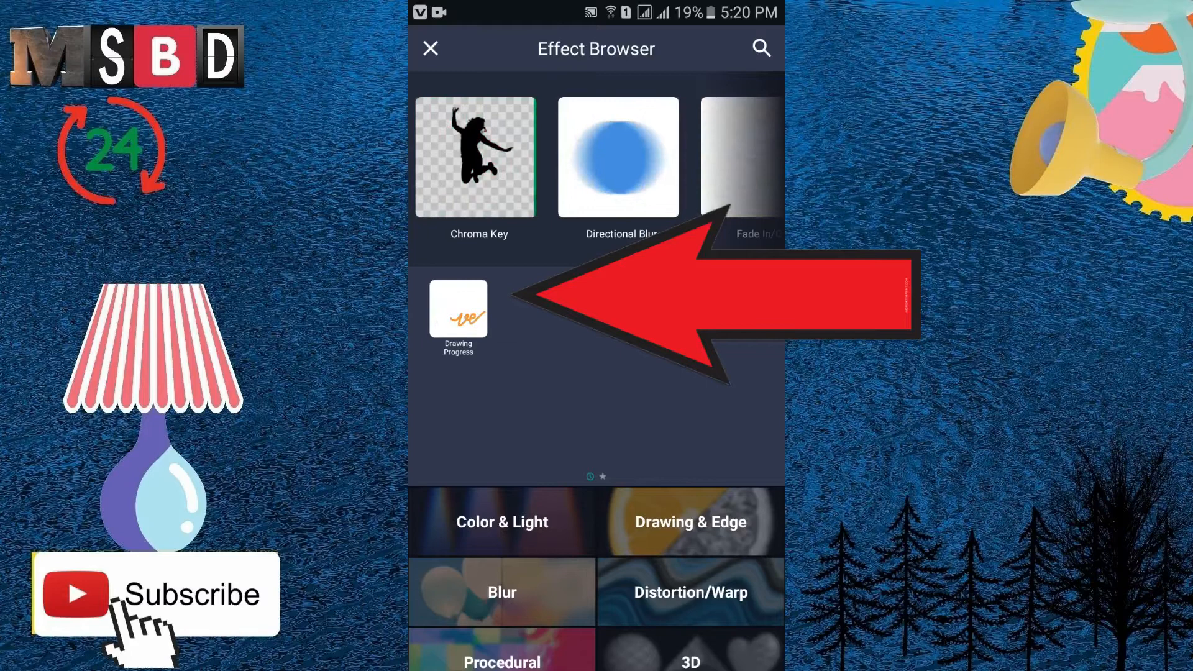
pyautogui.click(457, 309)
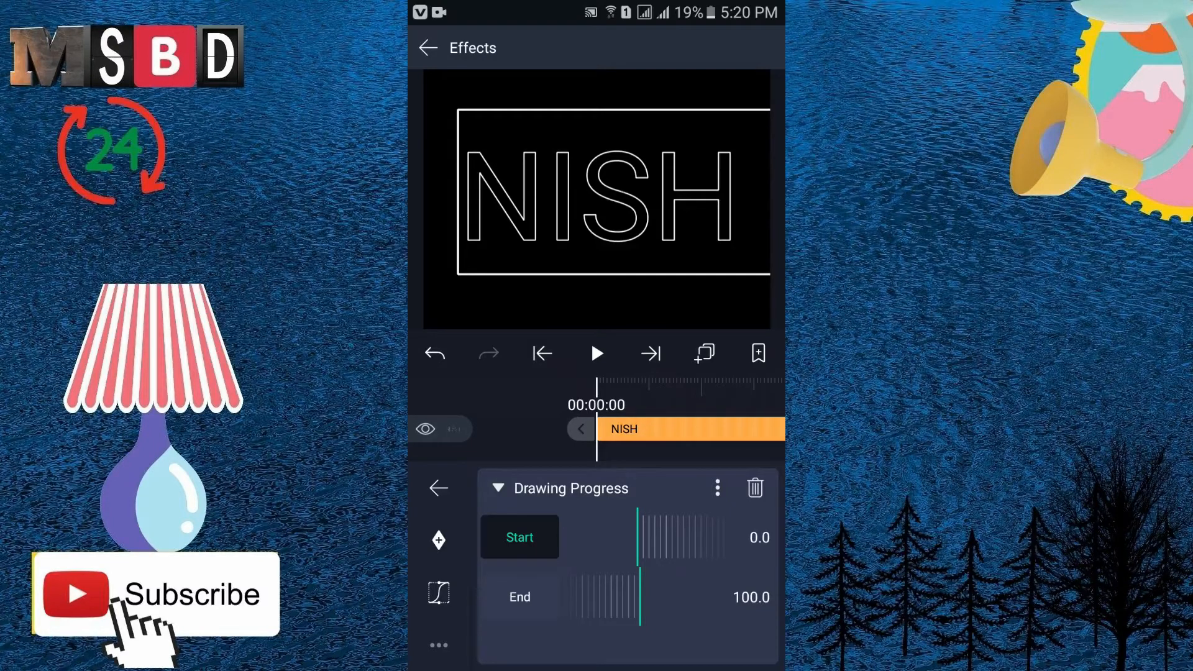
pyautogui.click(519, 596)
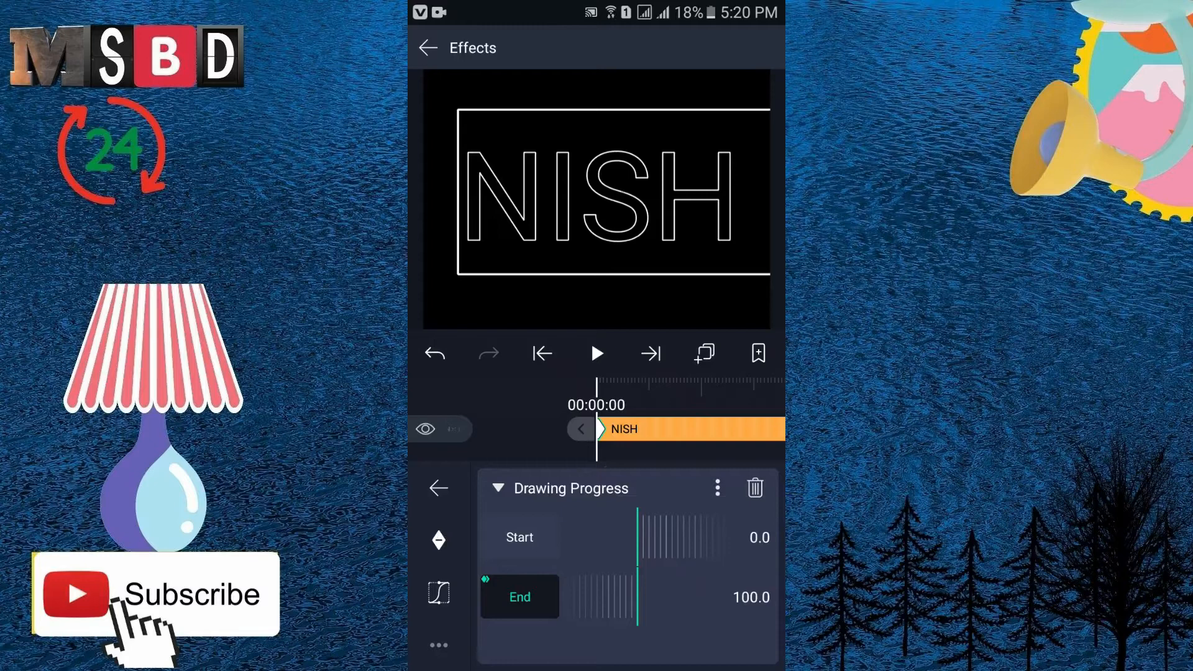
pyautogui.moveTo(646, 596); pyautogui.dragTo(634, 596)
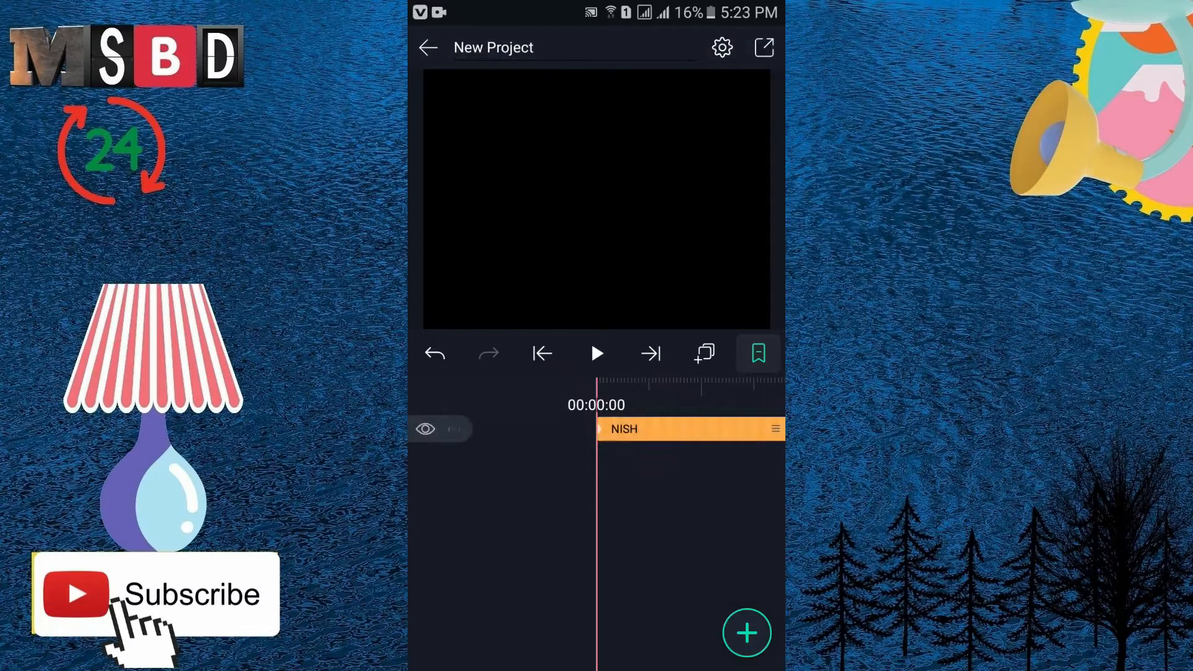
# Step: Insert an MP3 song as an audio layer and play it back
pyautogui.click(747, 632)
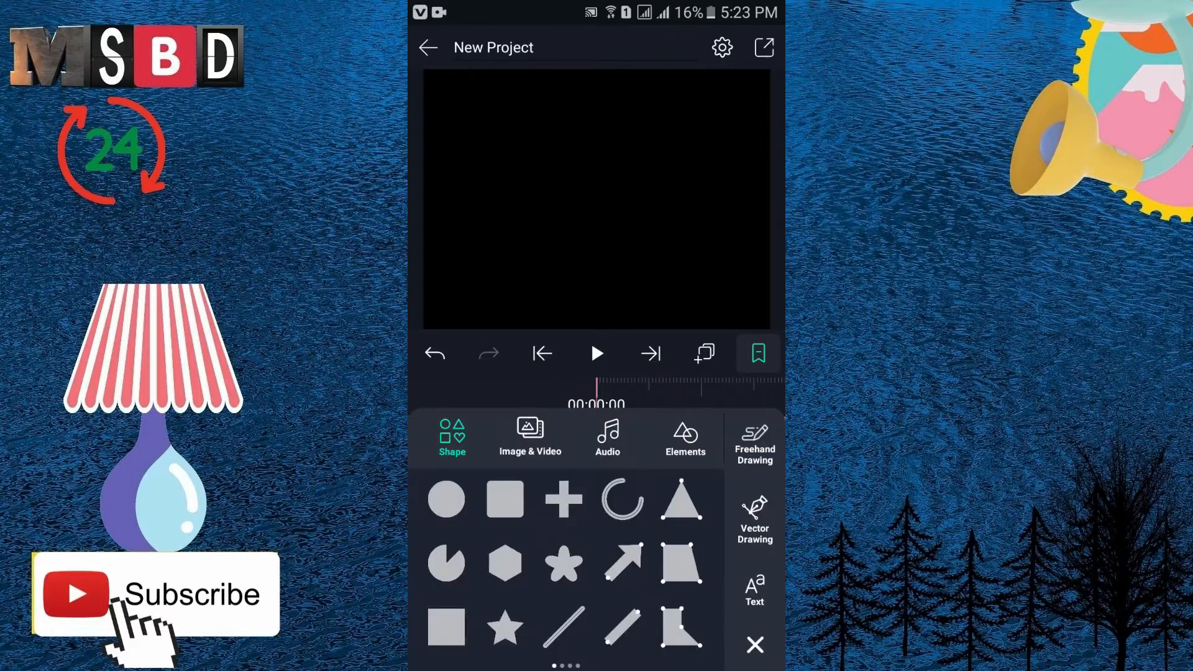
pyautogui.click(606, 437)
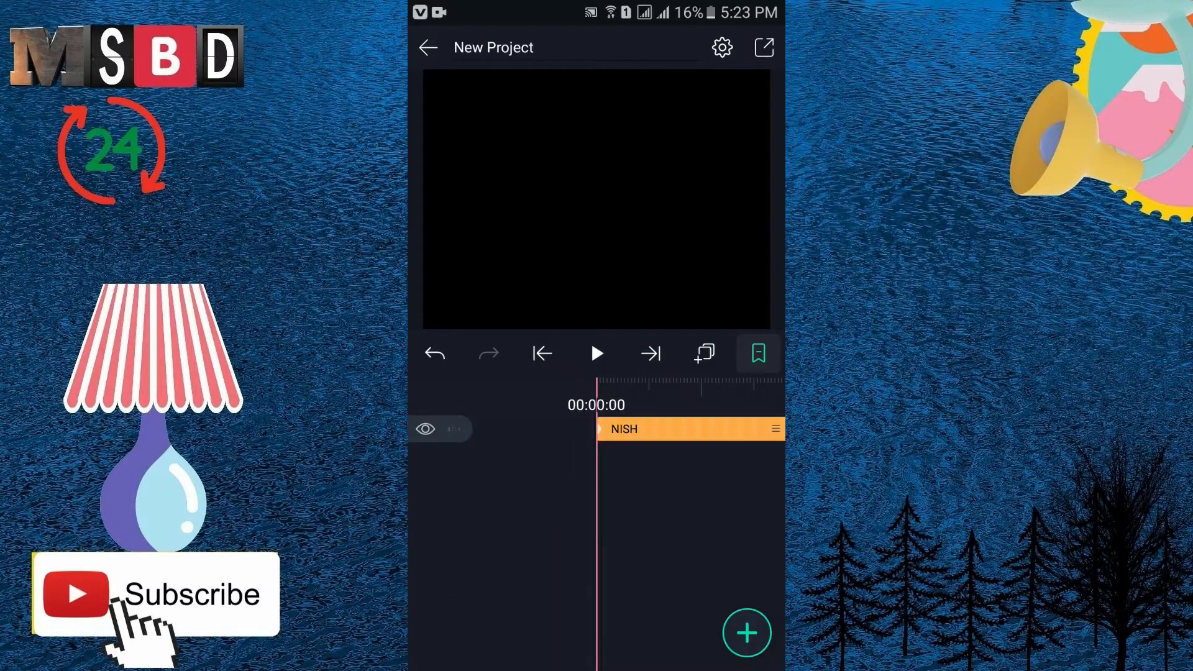
pyautogui.click(684, 428)
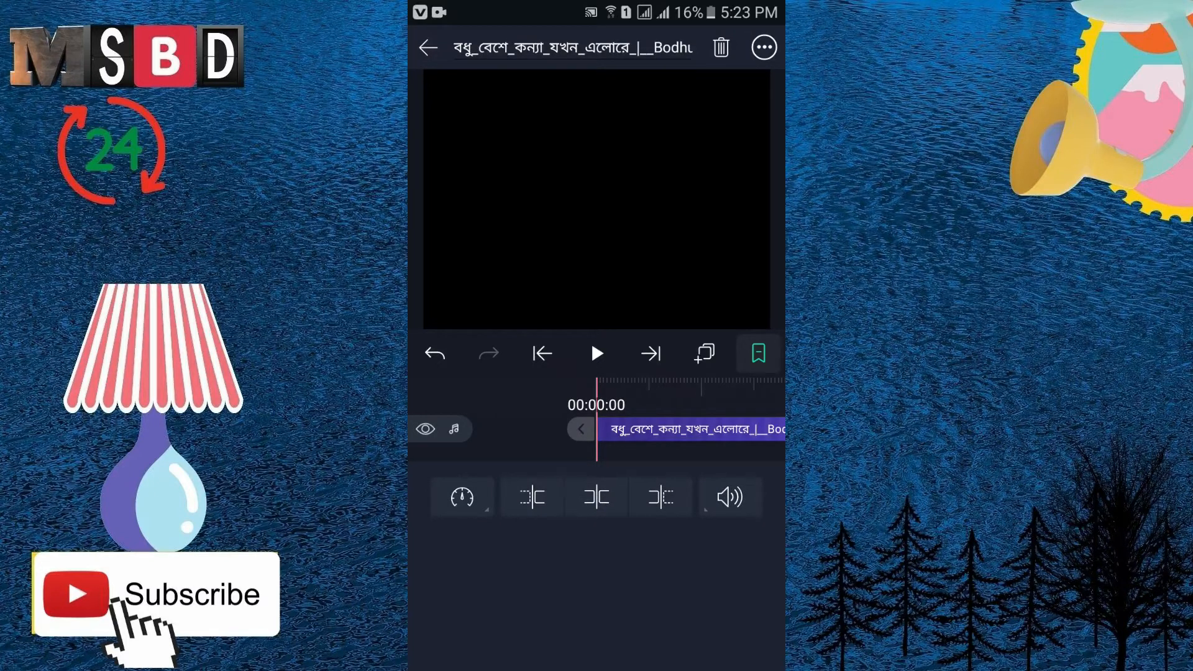
pyautogui.click(597, 351)
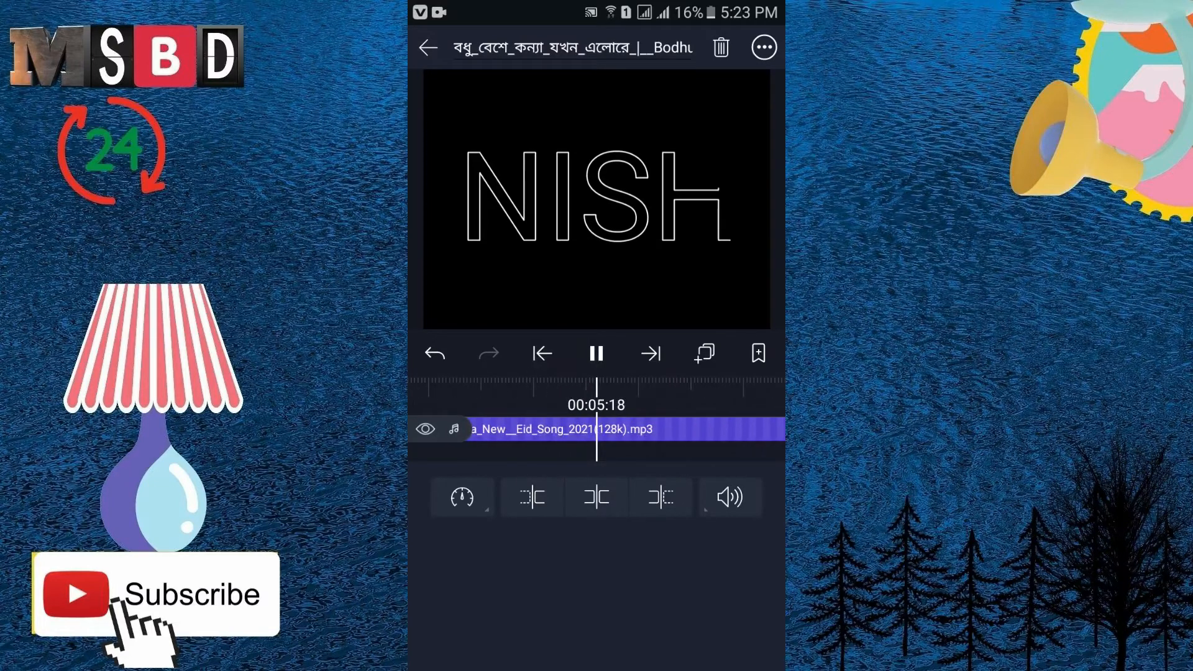
pyautogui.click(596, 352)
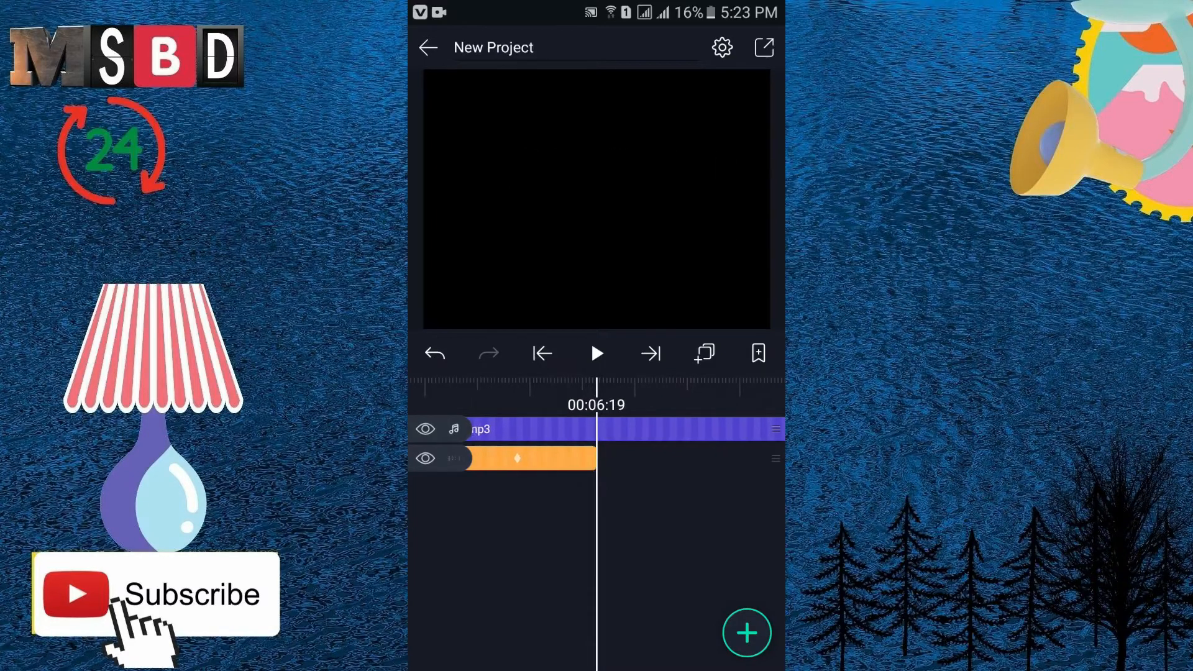
# Step: Return the playhead to the start and bring up Export & Share
pyautogui.click(502, 457)
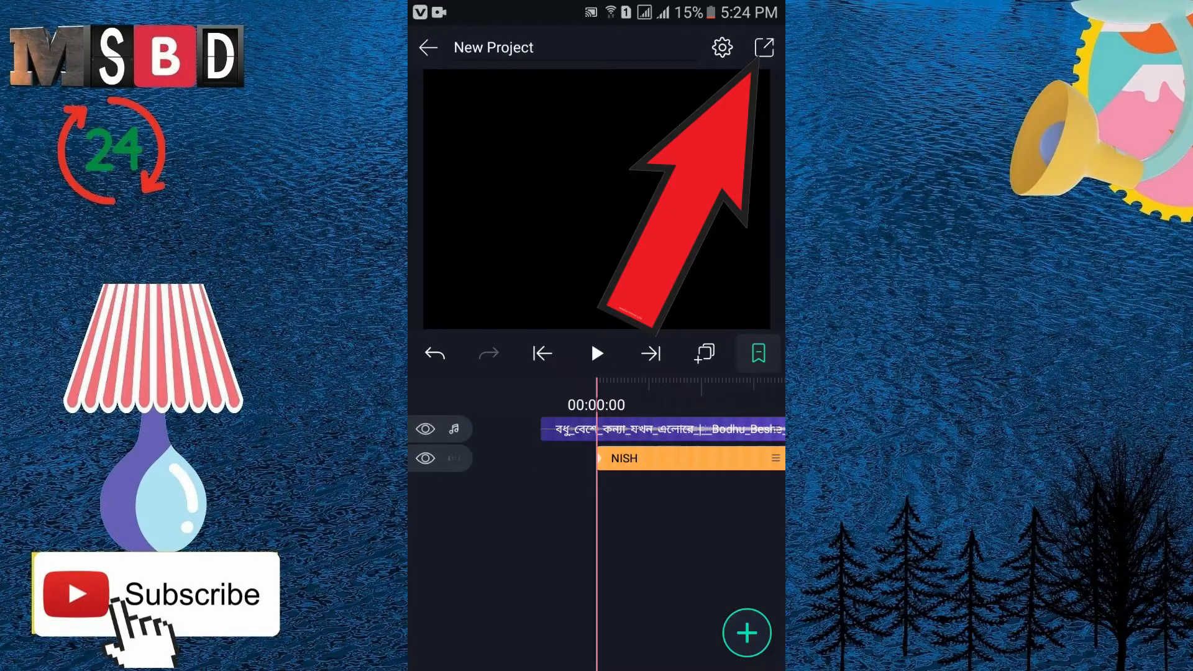
pyautogui.click(762, 46)
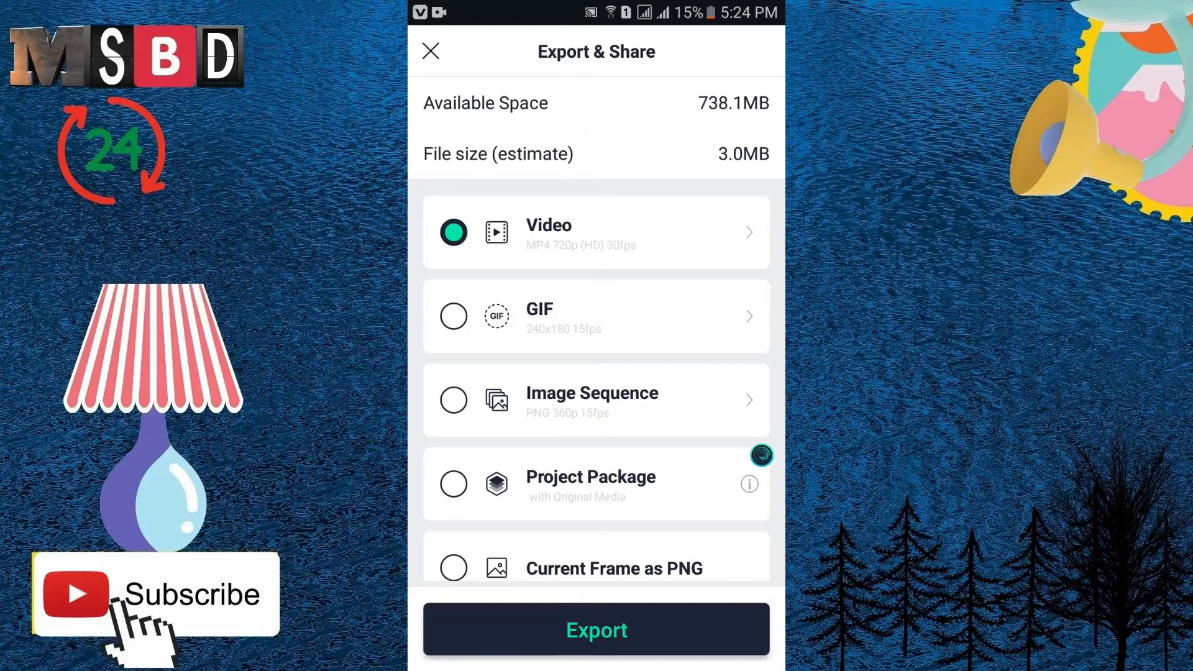
# Step: Export the project as MP4 720p video and check the progress notification
pyautogui.click(595, 629)
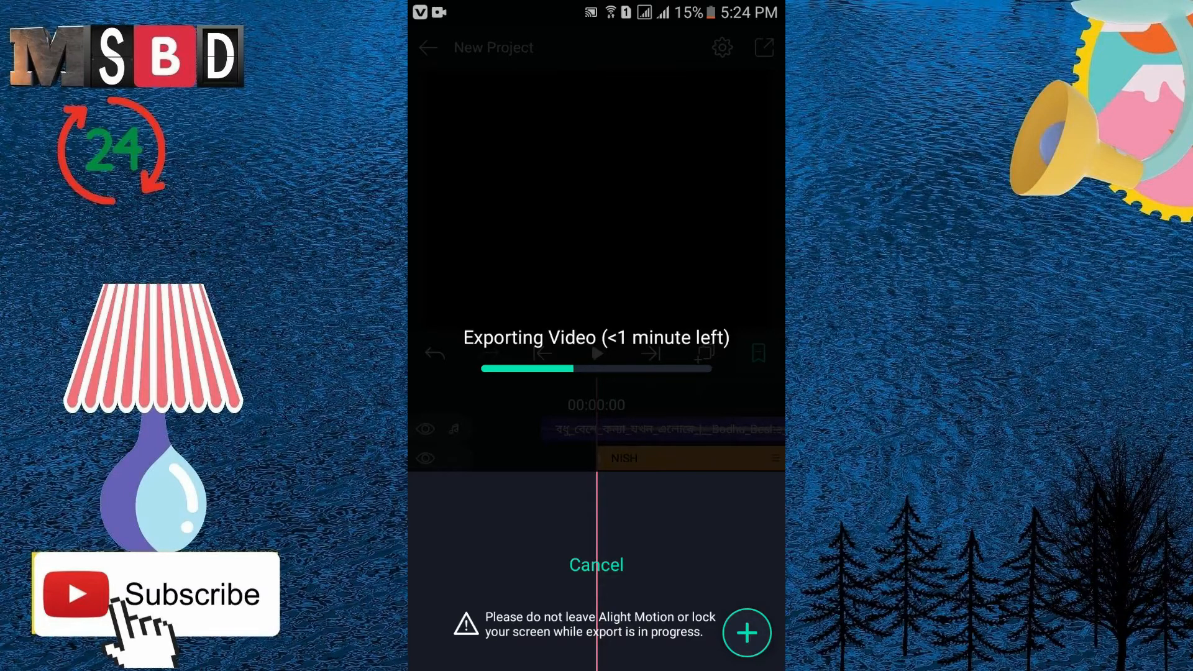
pyautogui.moveTo(596, 7); pyautogui.dragTo(597, 304)
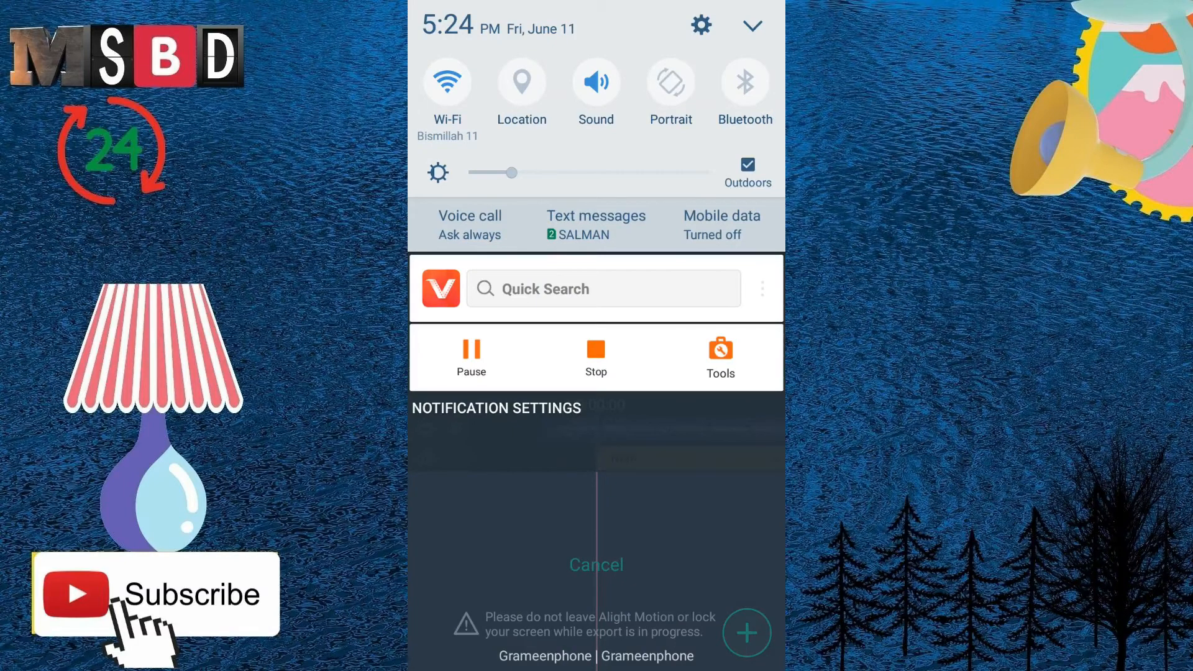